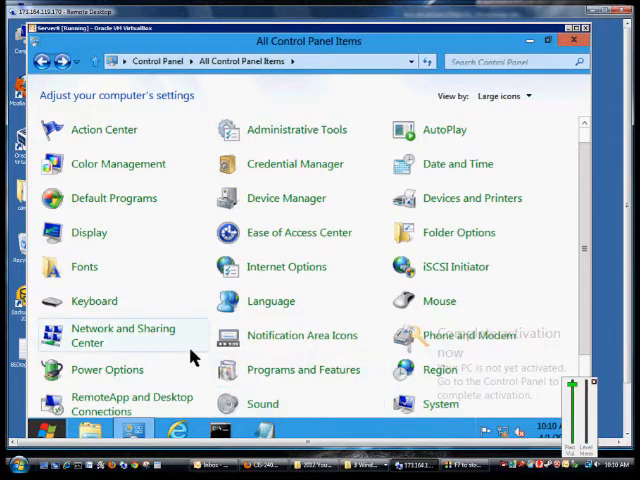
{"action": "mouse_move", "coordinate": [287, 266]}
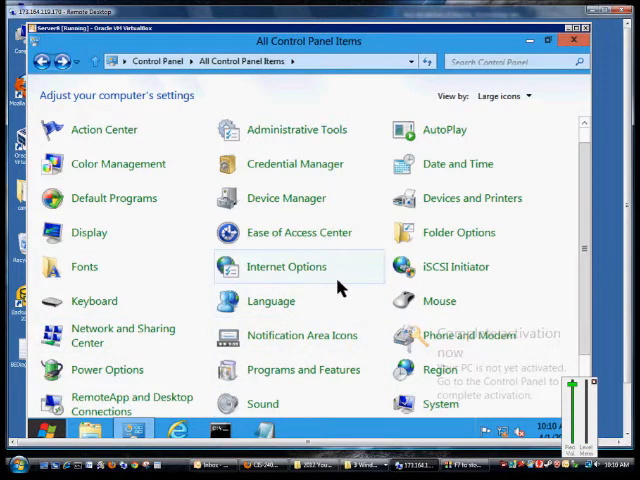
{"action": "mouse_move", "coordinate": [265, 84]}
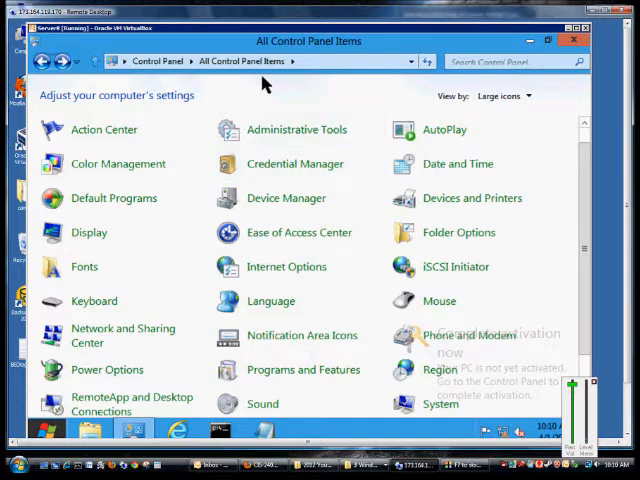
{"action": "mouse_move", "coordinate": [287, 266]}
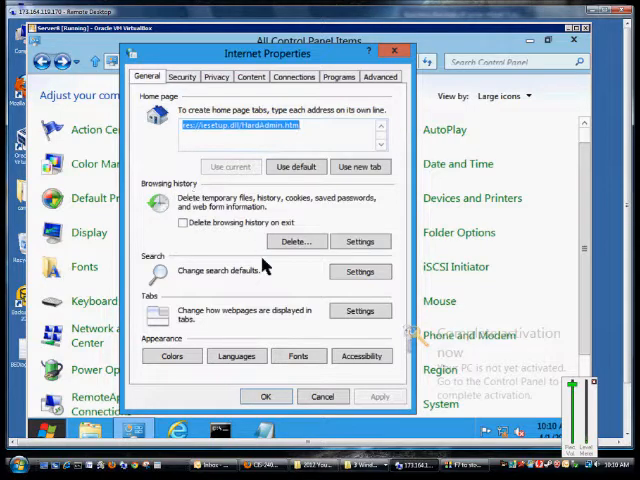
Open Delete Browsing History and tick Download History, Form data and Passwords
{"action": "left_click", "coordinate": [296, 241]}
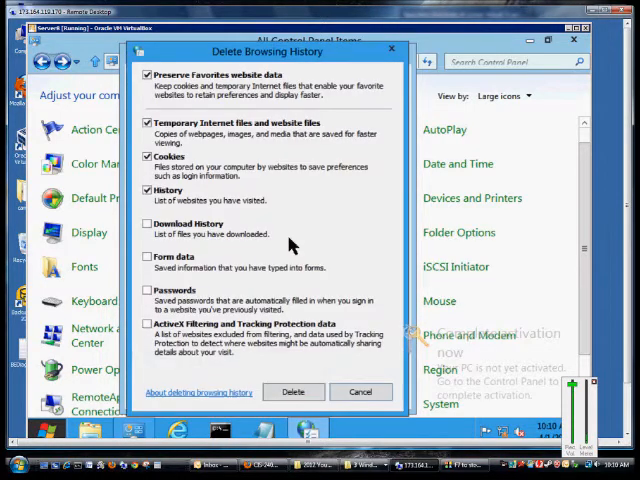
{"action": "mouse_move", "coordinate": [218, 114]}
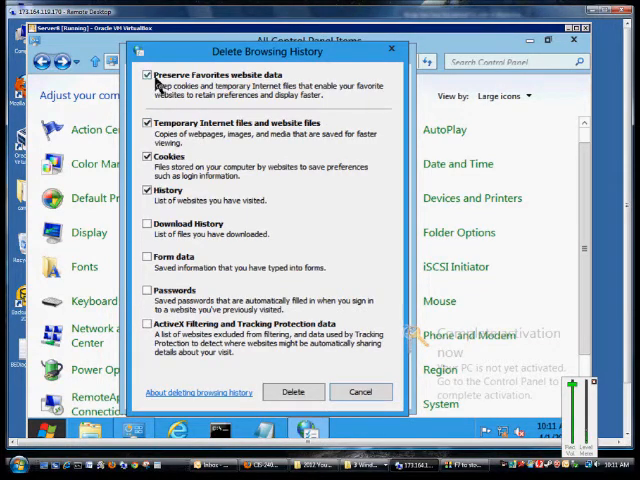
{"action": "left_click", "coordinate": [148, 75]}
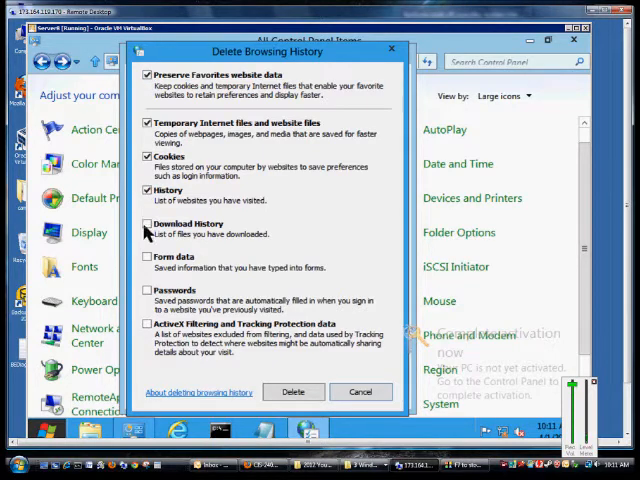
{"action": "left_click", "coordinate": [148, 224]}
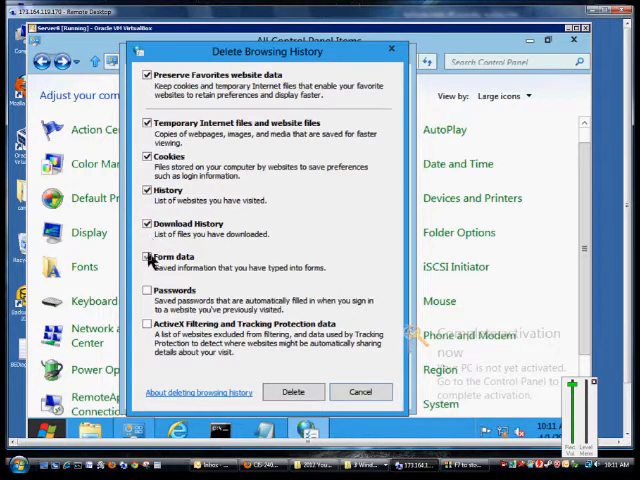
{"action": "left_click", "coordinate": [148, 256]}
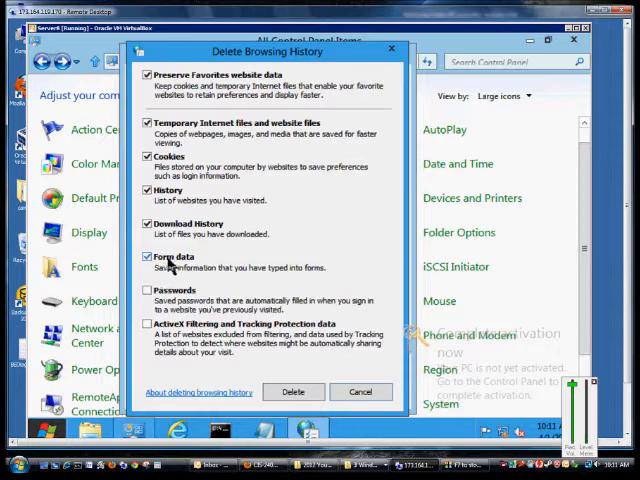
{"action": "left_click", "coordinate": [148, 257]}
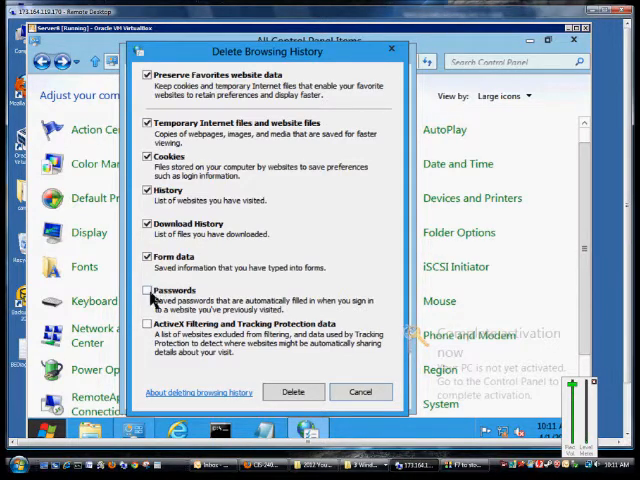
{"action": "left_click", "coordinate": [148, 290]}
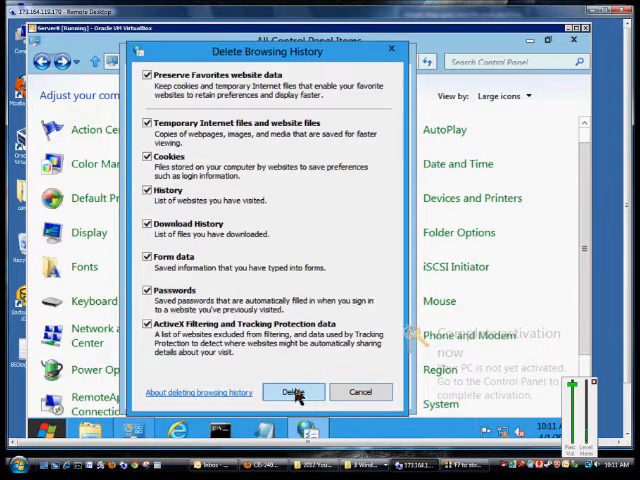
Delete the checked browsing data and close Internet Properties with OK
{"action": "left_click", "coordinate": [293, 391]}
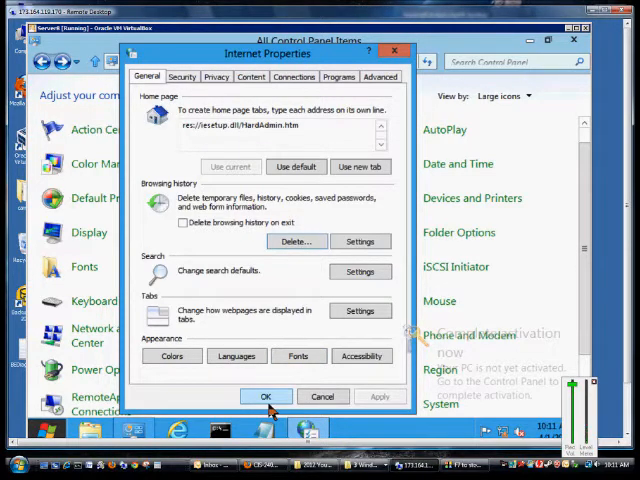
{"action": "left_click", "coordinate": [266, 396]}
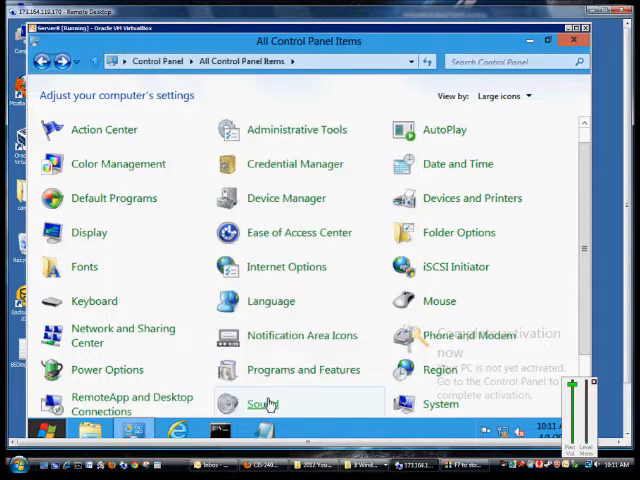